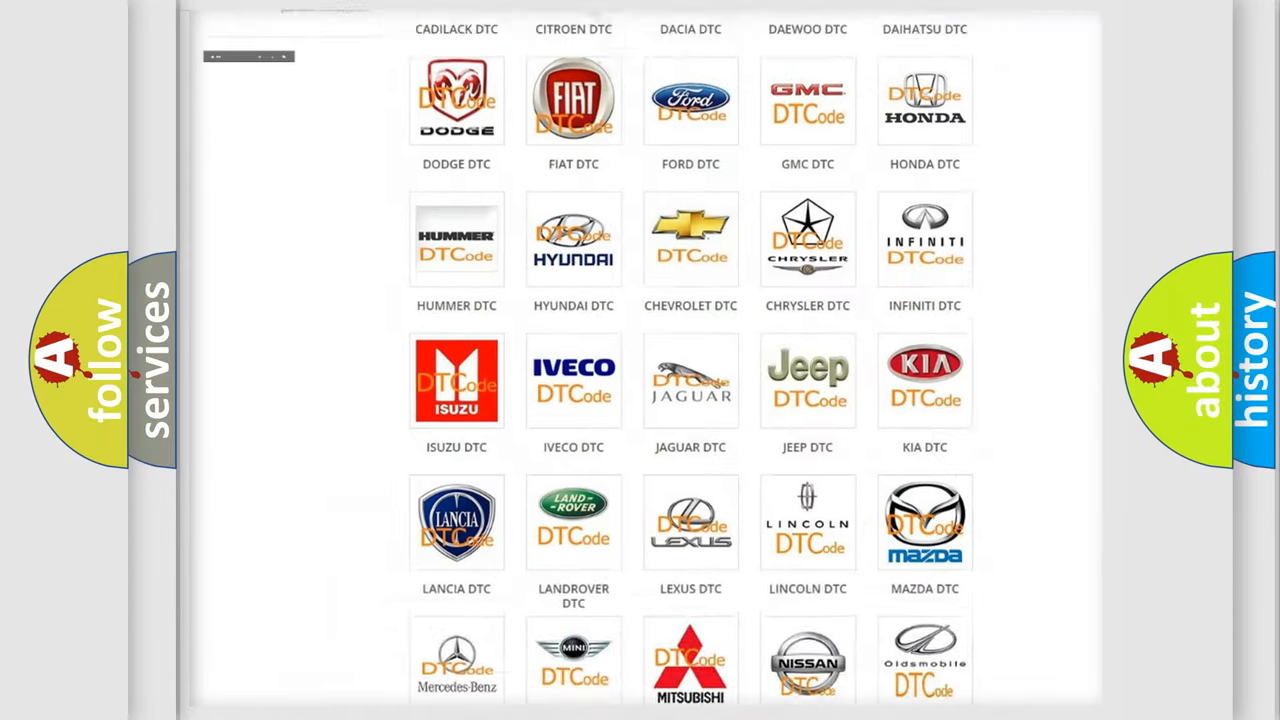
# Select the Jeep logo in the DTC brand grid to show Jeep diagnostic trouble codes
pyautogui.scroll(3)
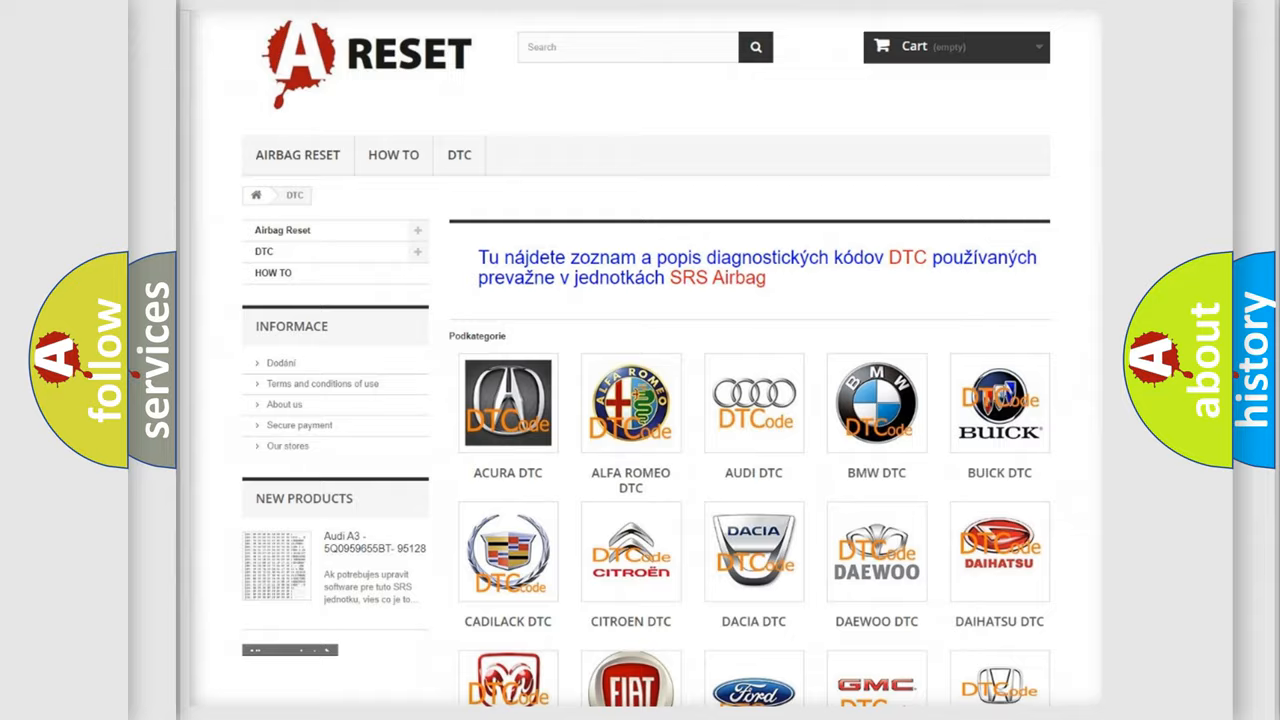
pyautogui.scroll(-3)
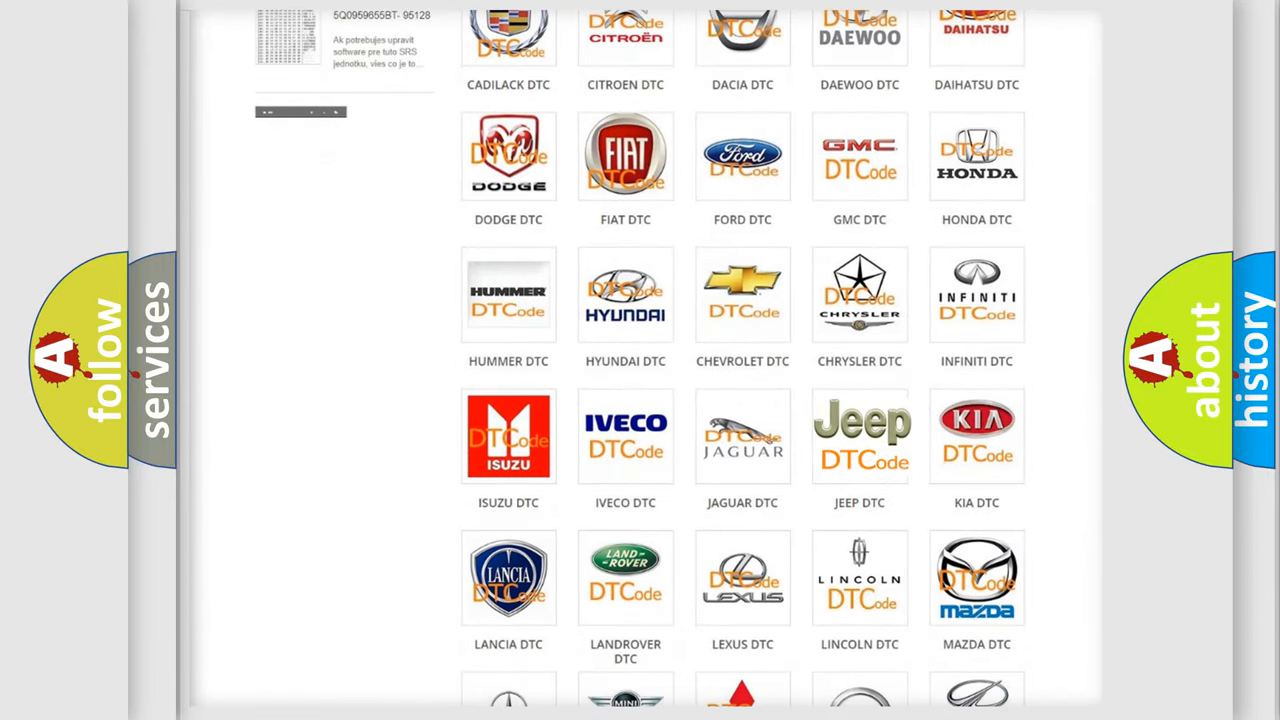
pyautogui.click(860, 436)
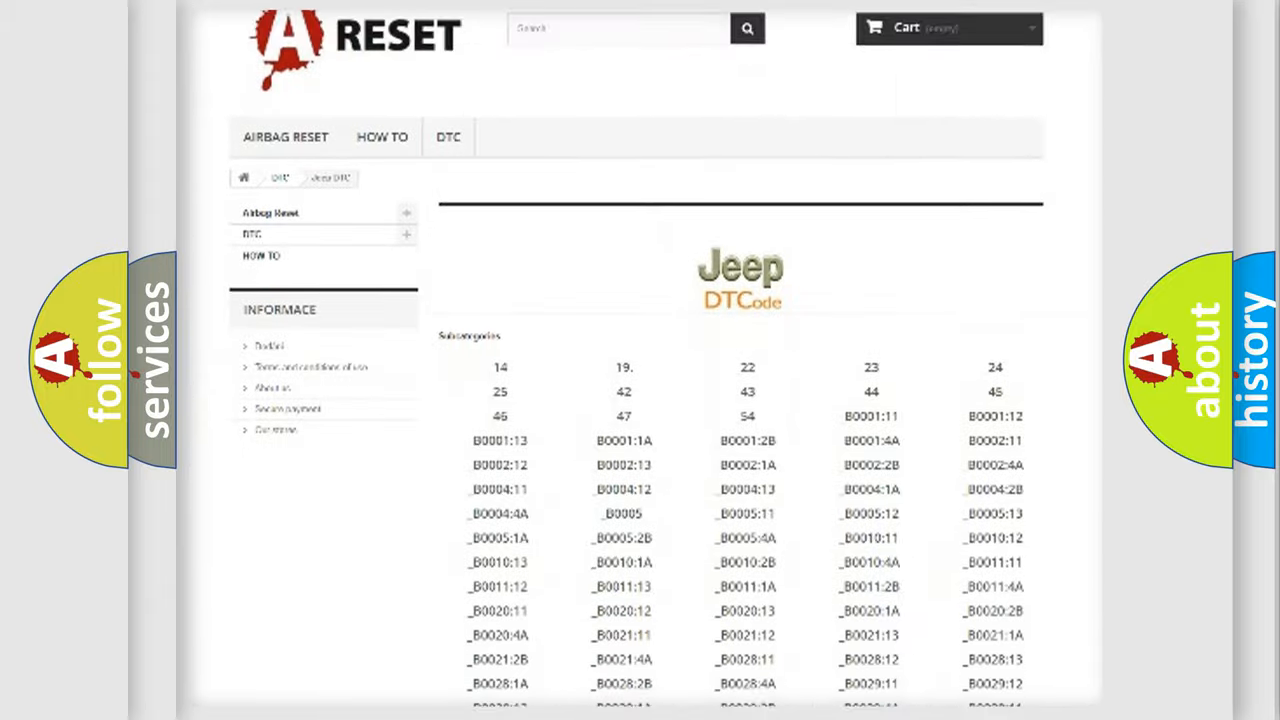
pyautogui.scroll(-3)
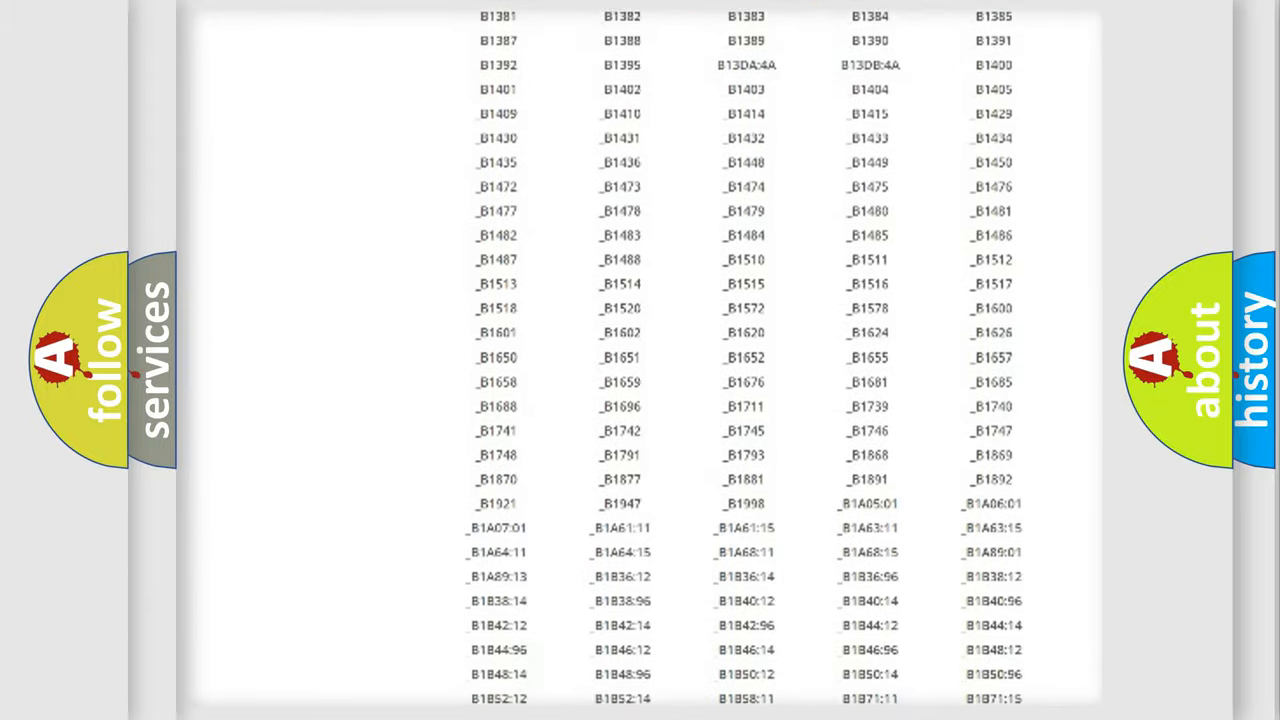
pyautogui.scroll(3)
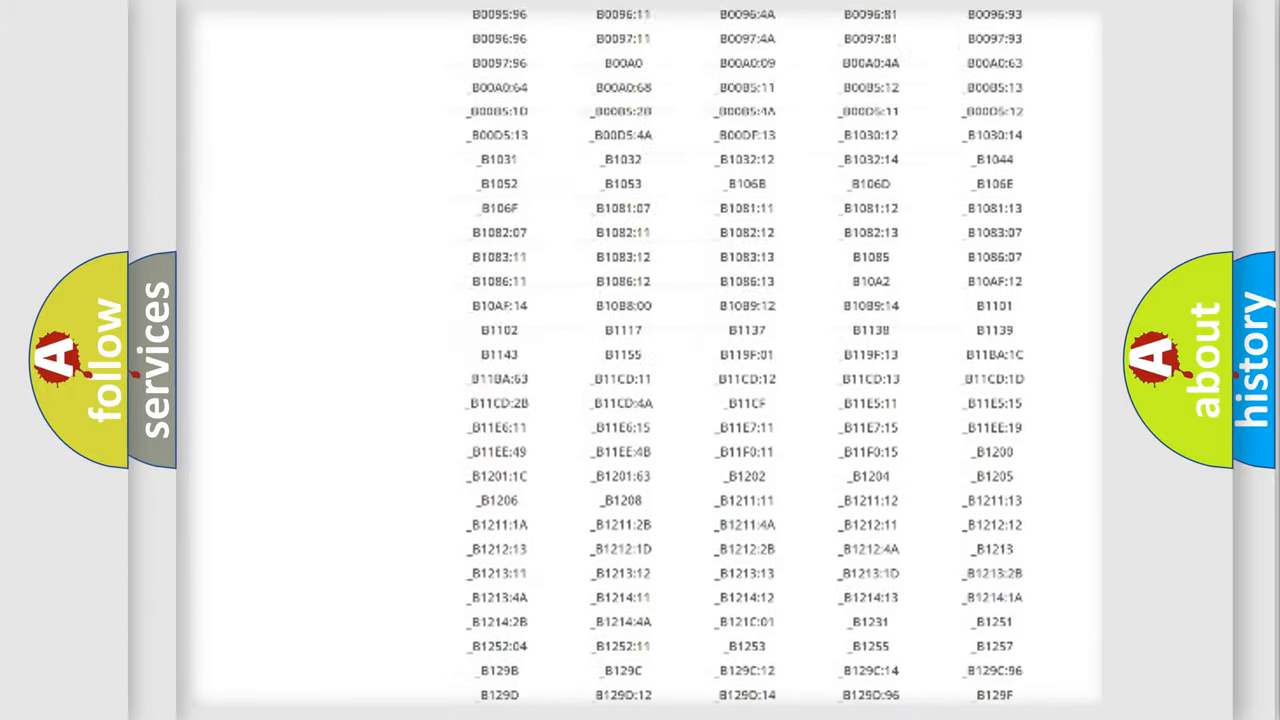
pyautogui.scroll(3)
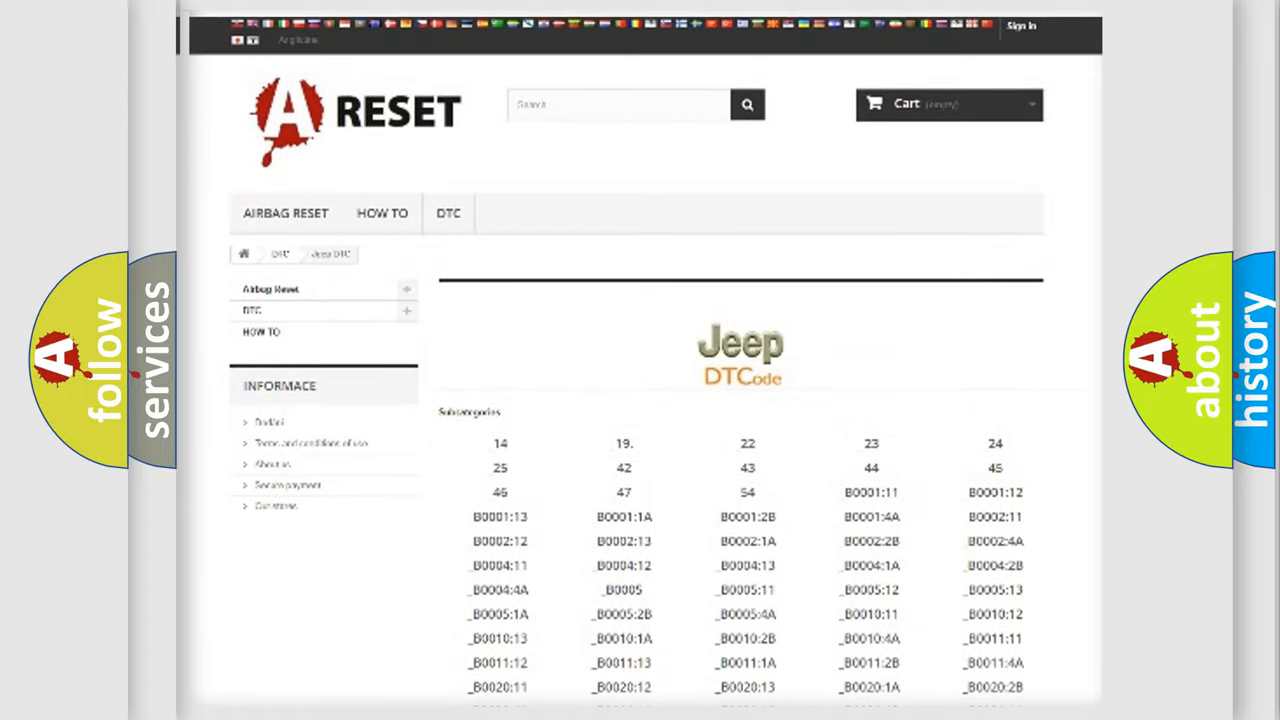